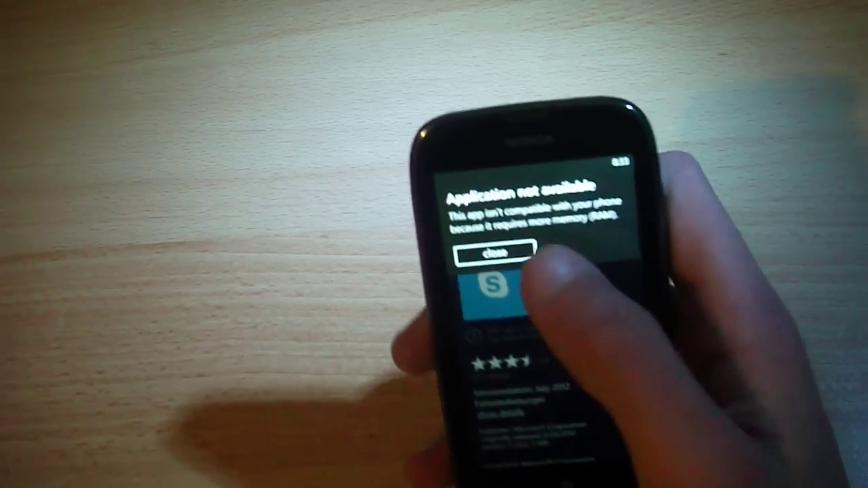
Close the 'Application not available' notice on the Skype store listing.
click(495, 253)
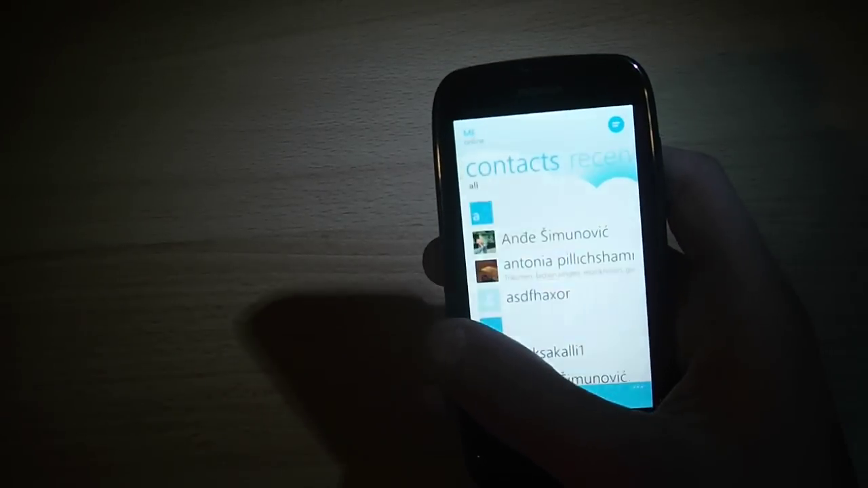
Swipe to the recent pivot and open the Echo / Sound Test Service conversation.
scroll(left, 3)
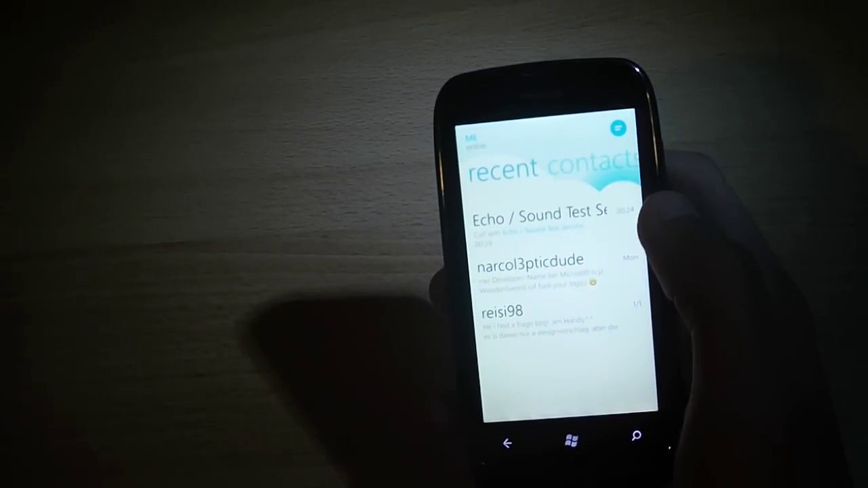
click(539, 217)
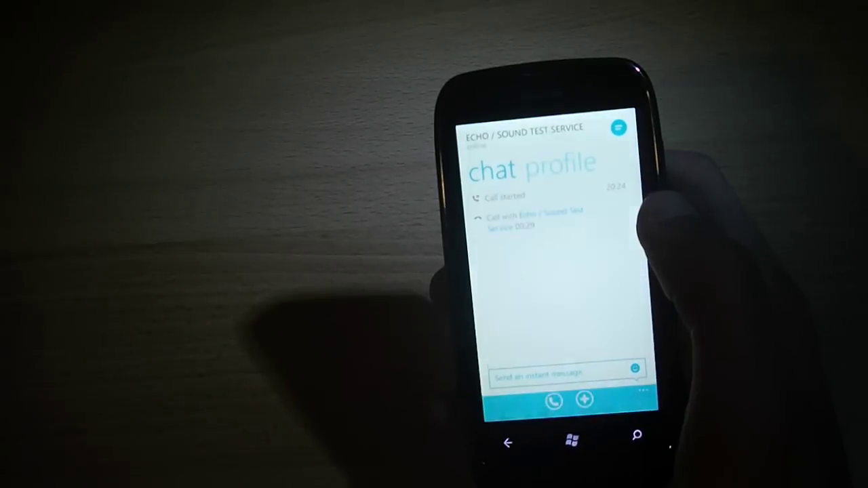